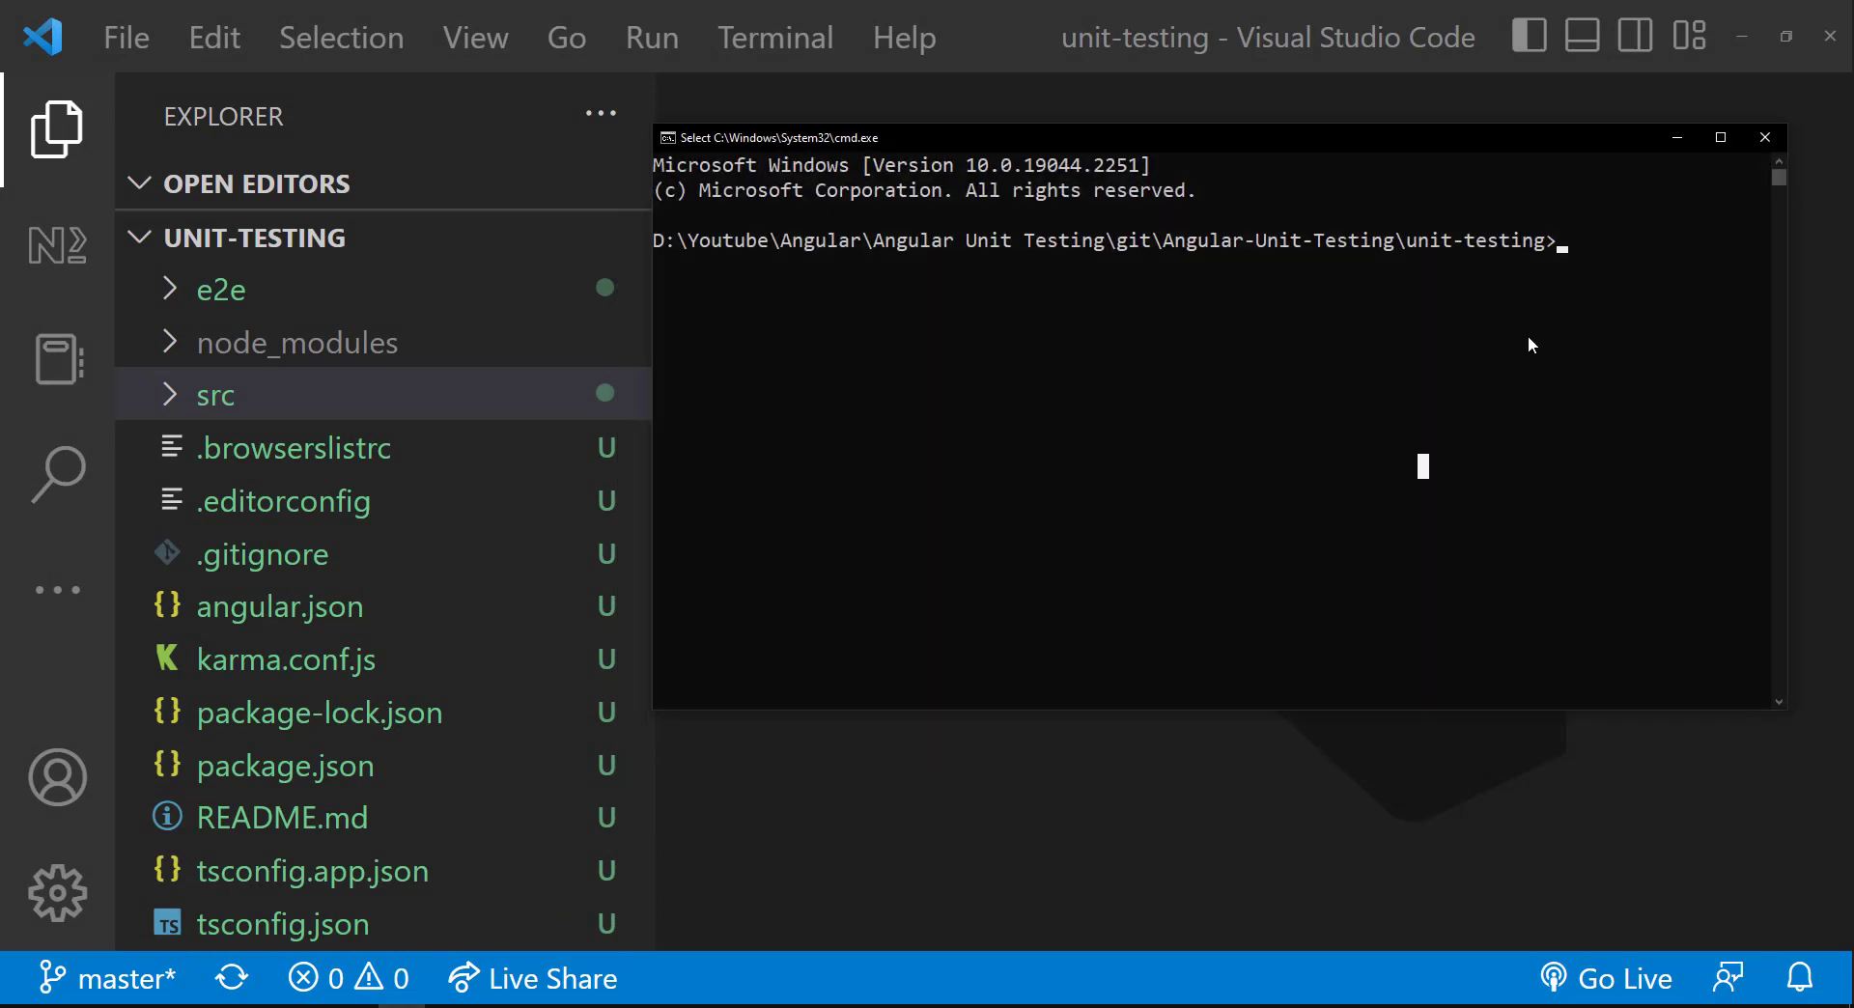
# Run ng test --no-watch --code-coverage, getting 28 passing tests and 96.87% statements
pyautogui.write('ng te')
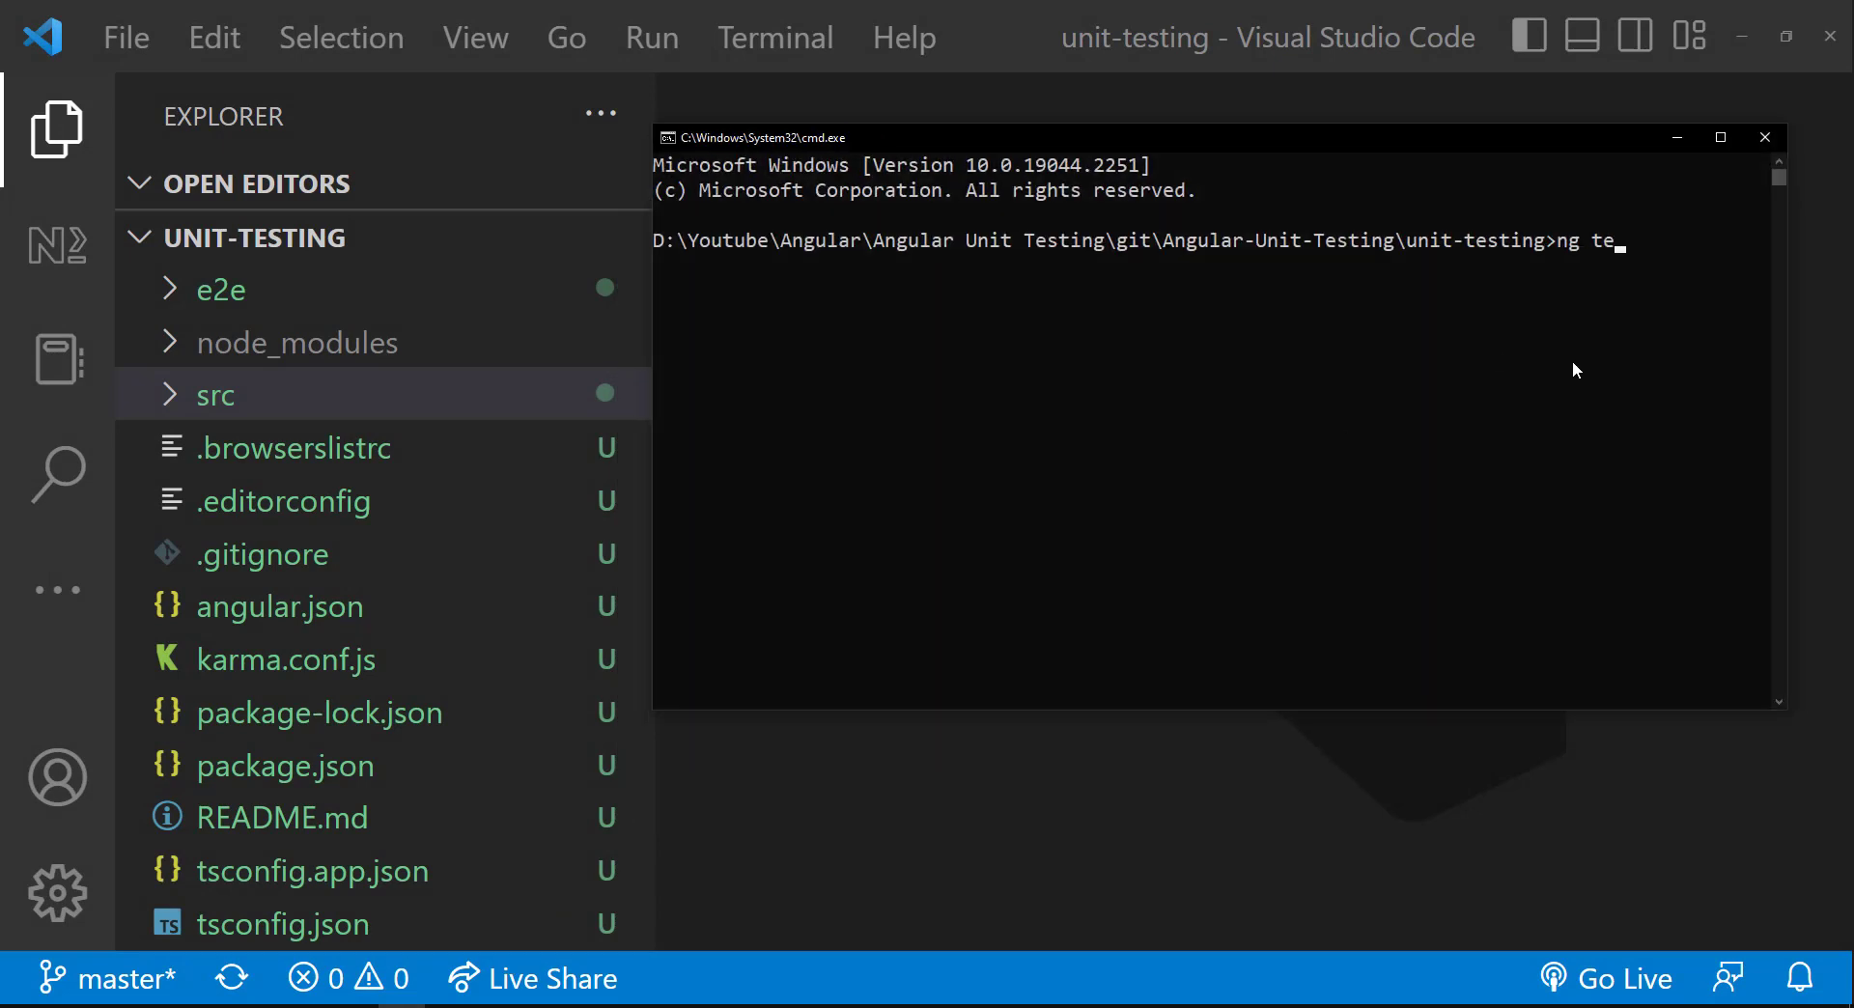
pyautogui.write('st --no-watch --code-coverage')
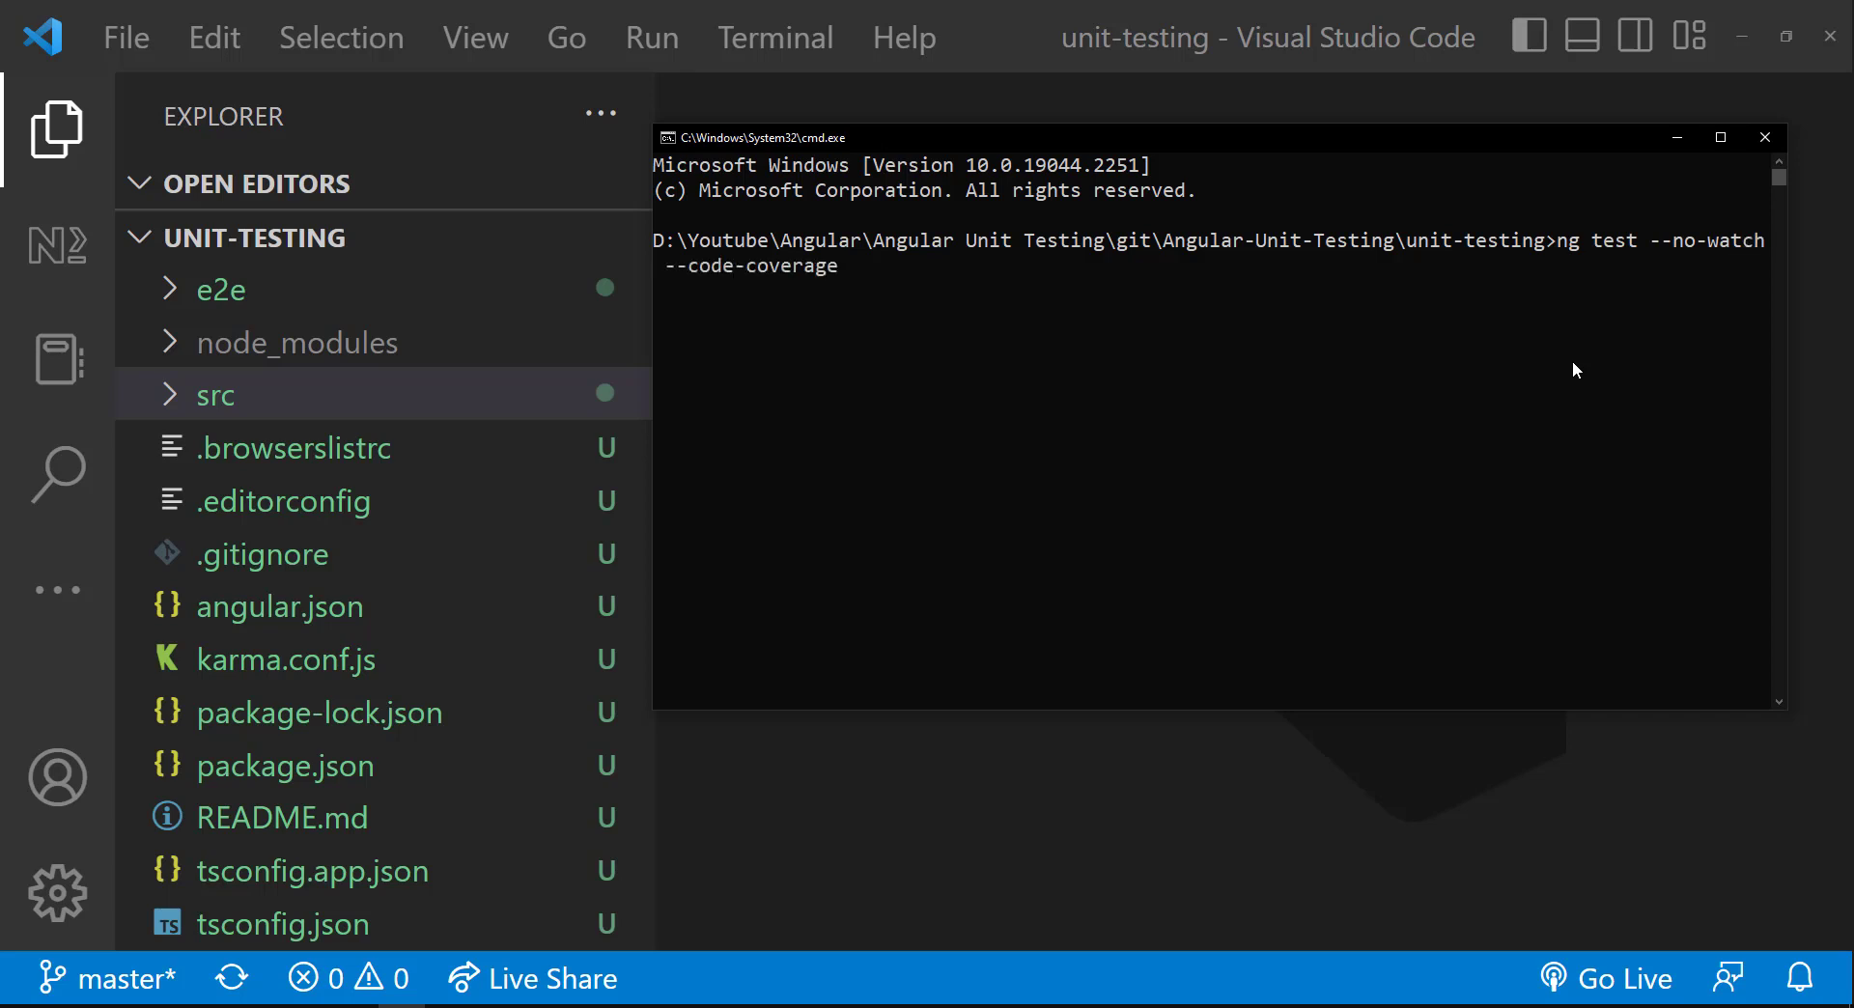
pyautogui.click(1720, 137)
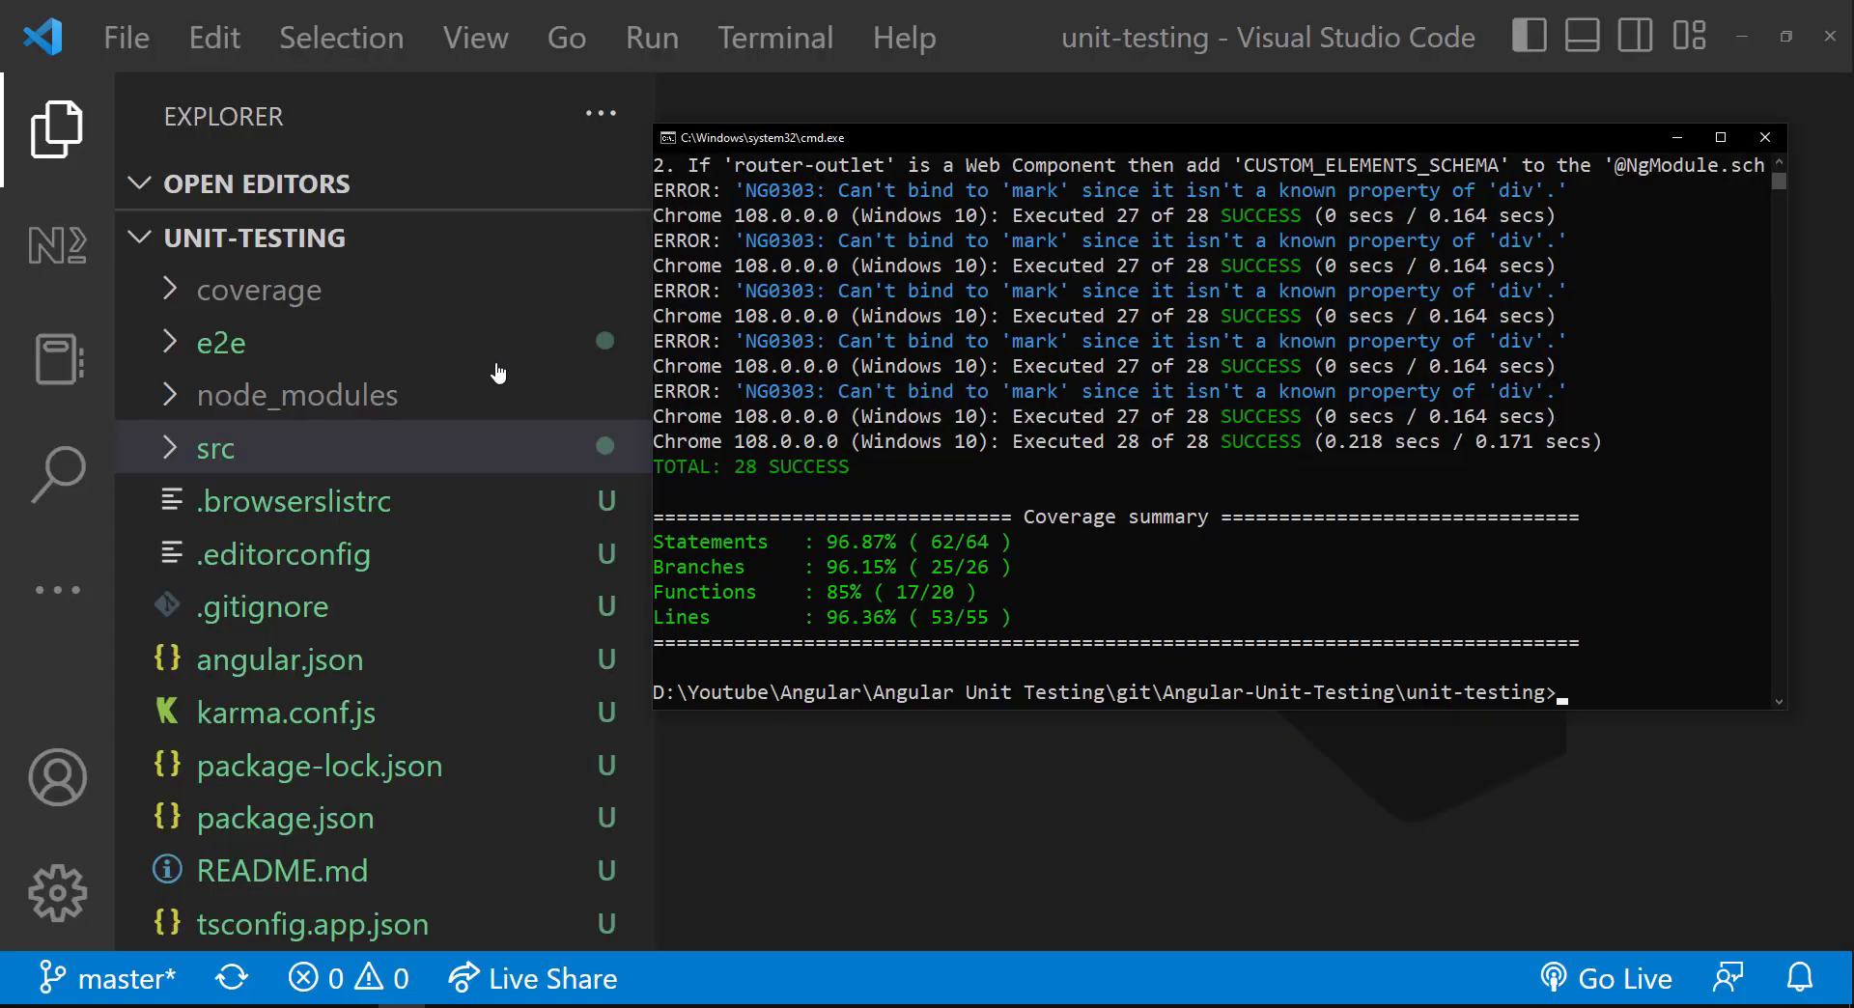
# Expand the coverage folder and open its index.html report in Chrome
pyautogui.click(256, 289)
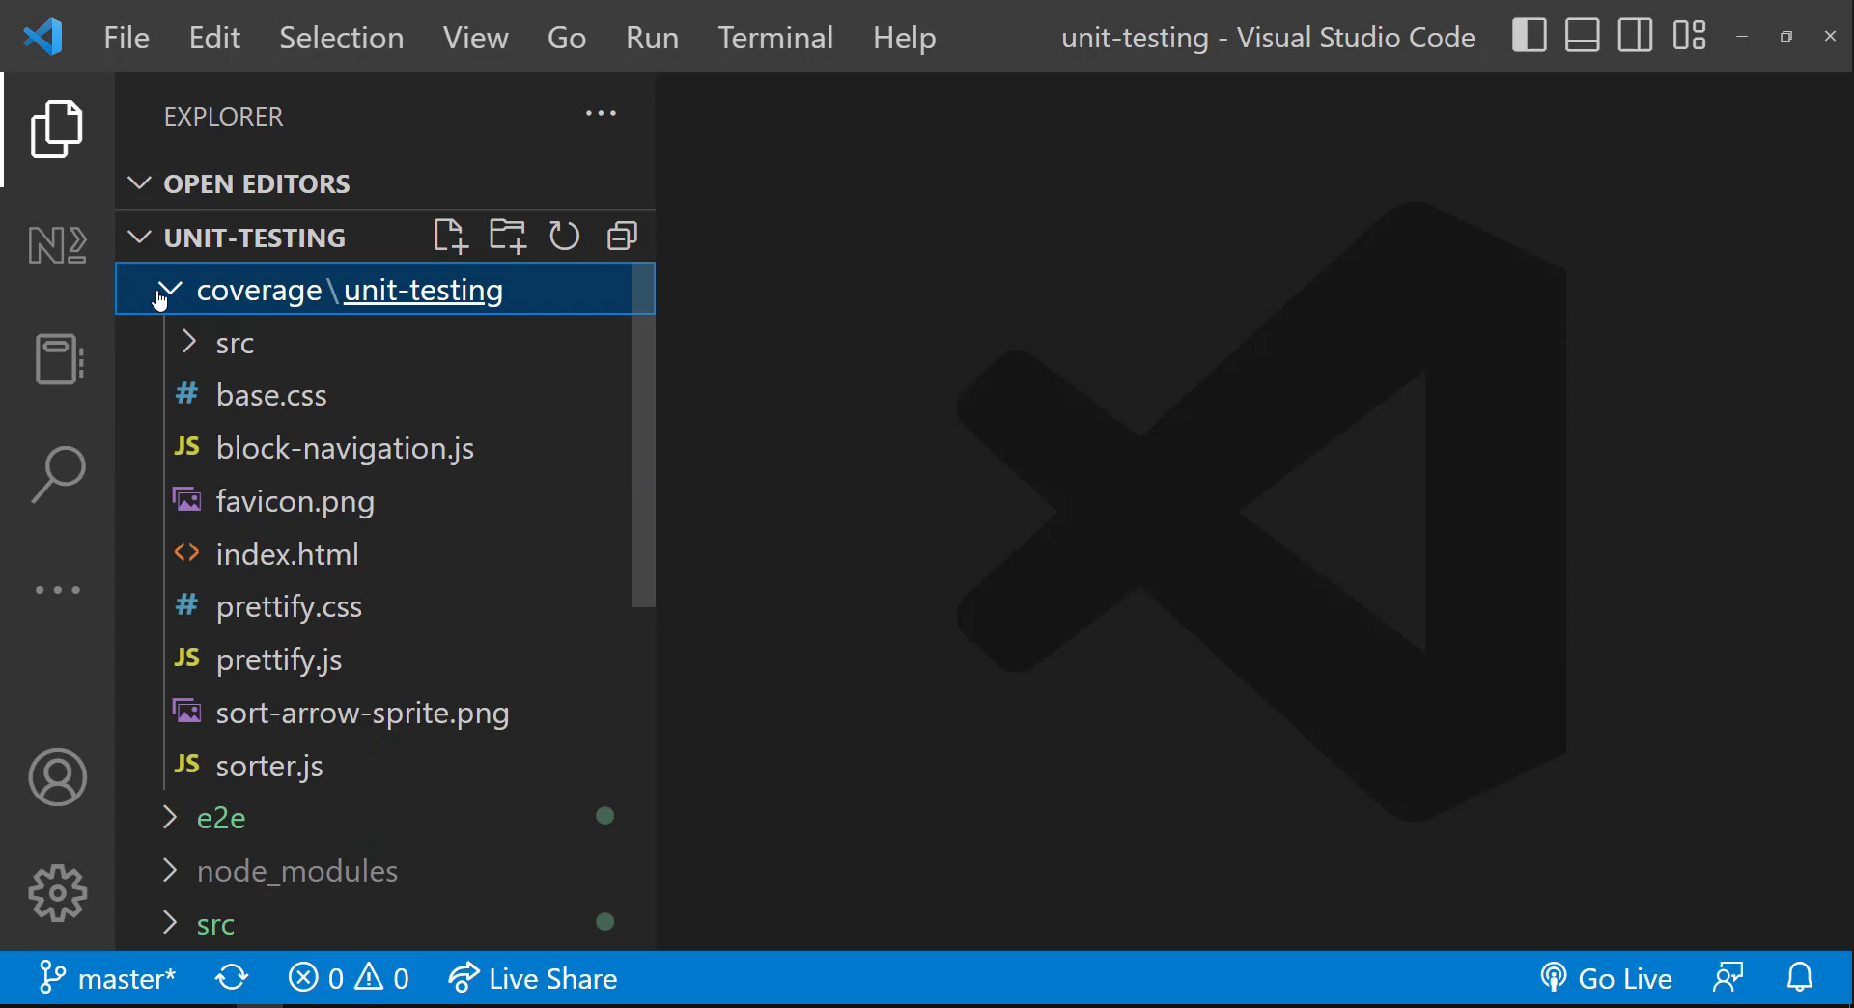
pyautogui.click(235, 342)
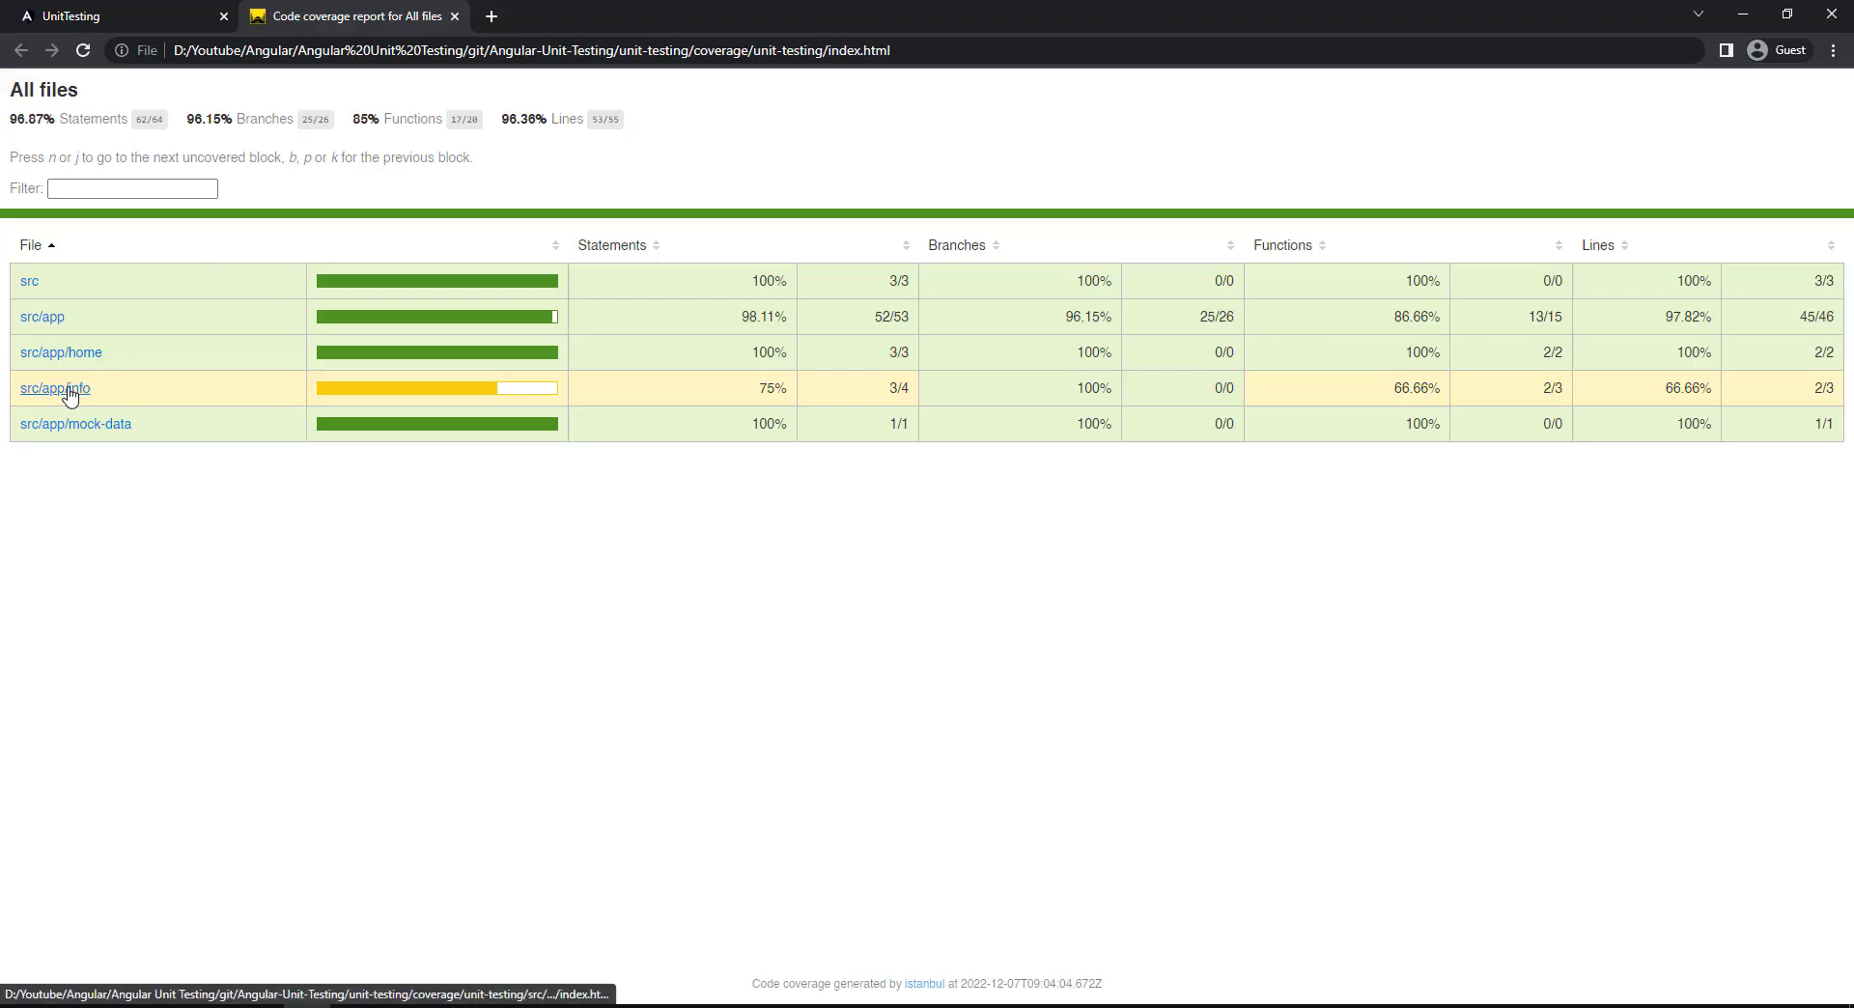
# Inspect src/app/info, then drill into src/app where grade.directive.ts sits at 90% statements
pyautogui.click(48, 388)
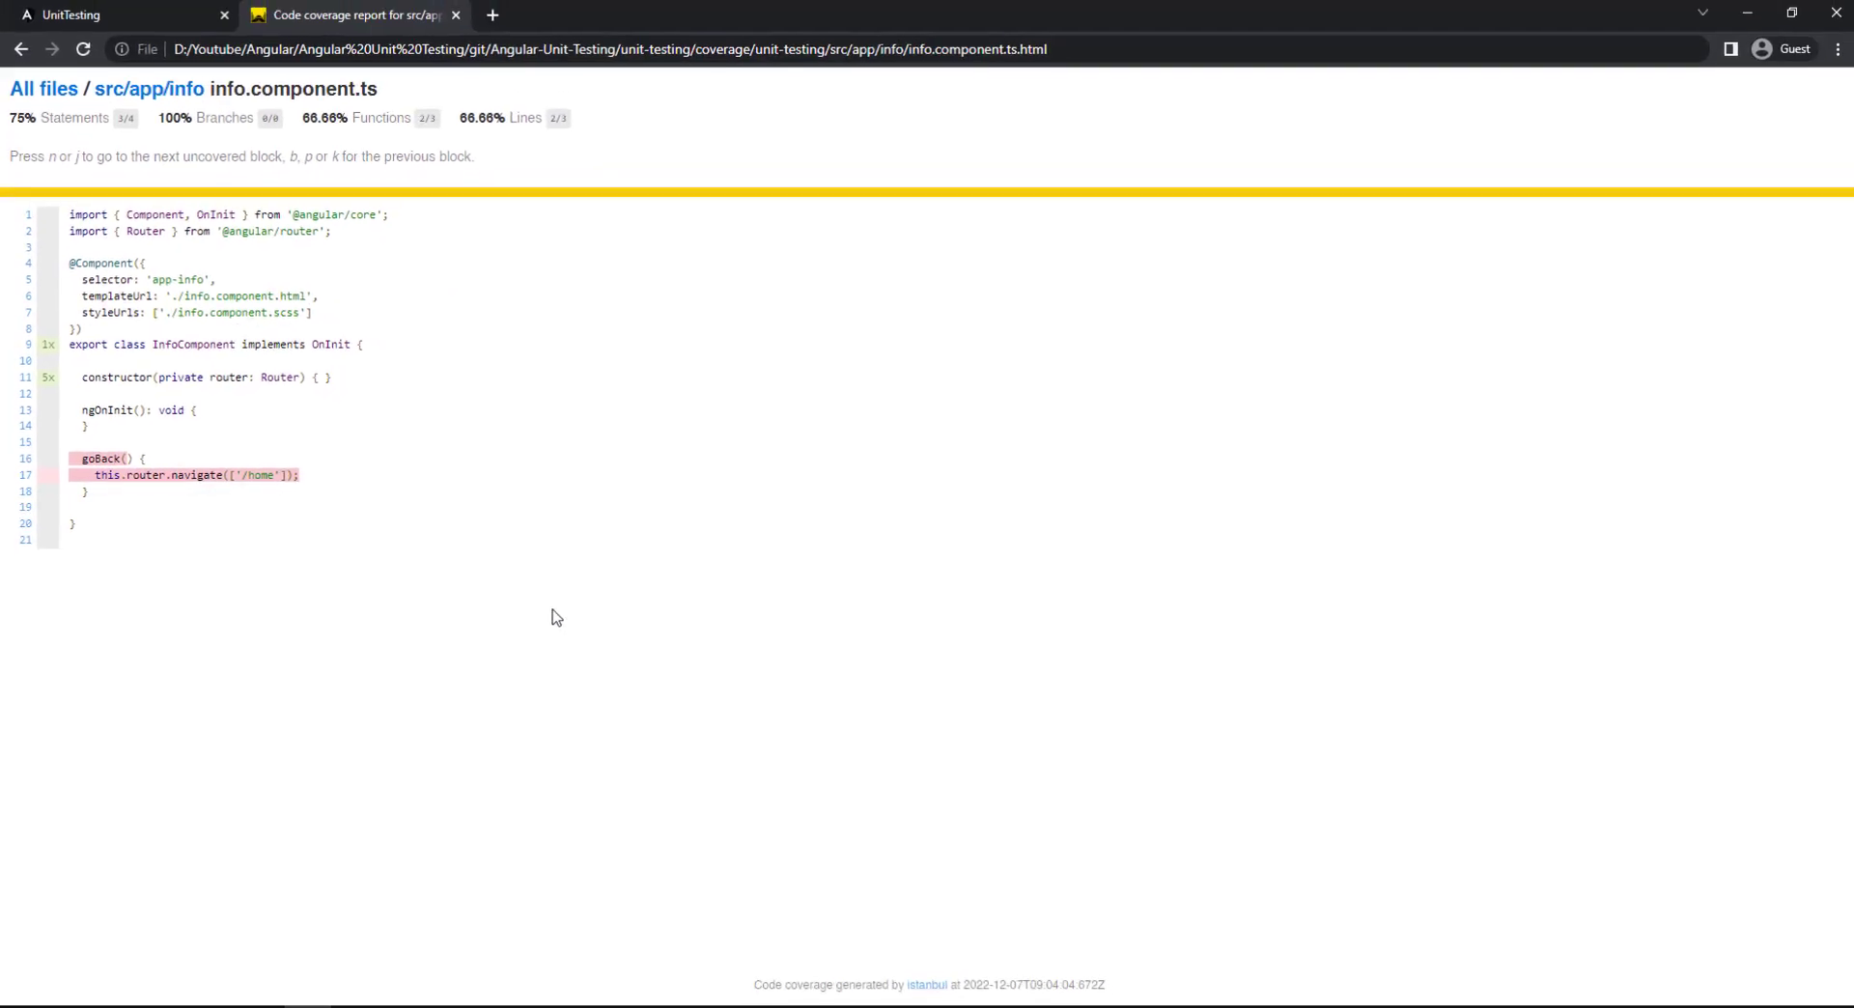
pyautogui.click(29, 51)
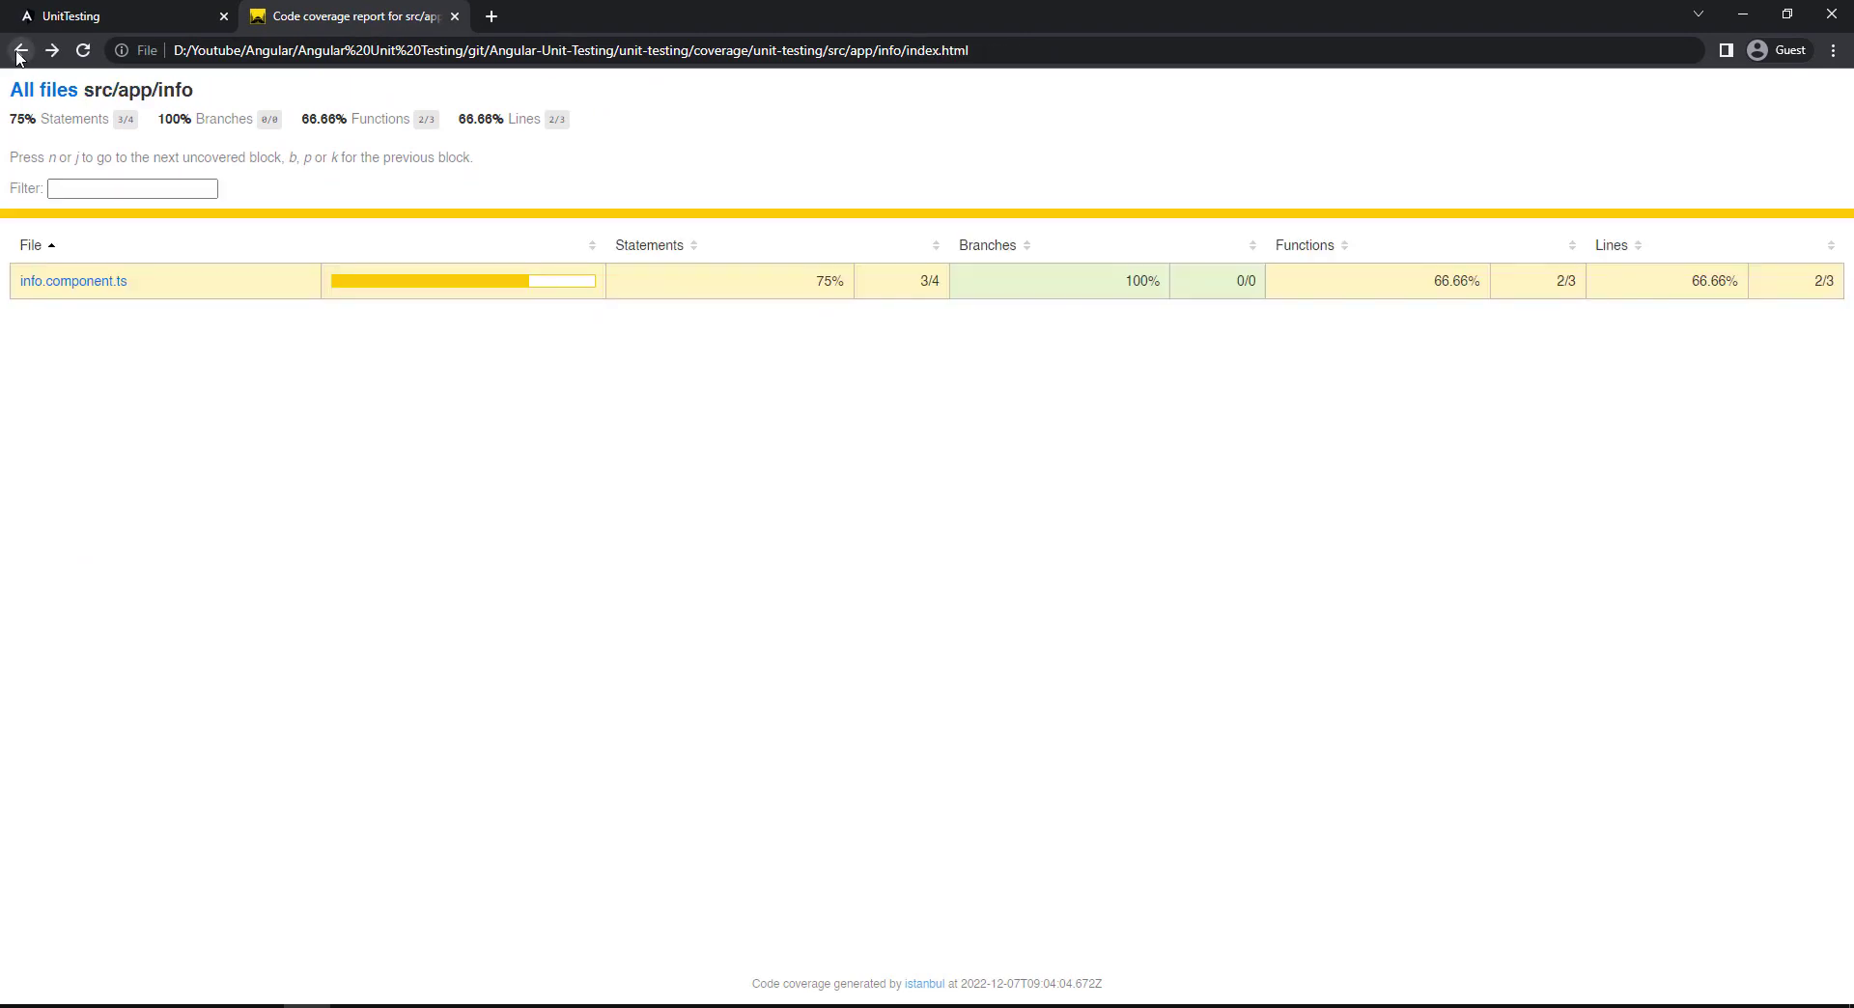
pyautogui.click(23, 49)
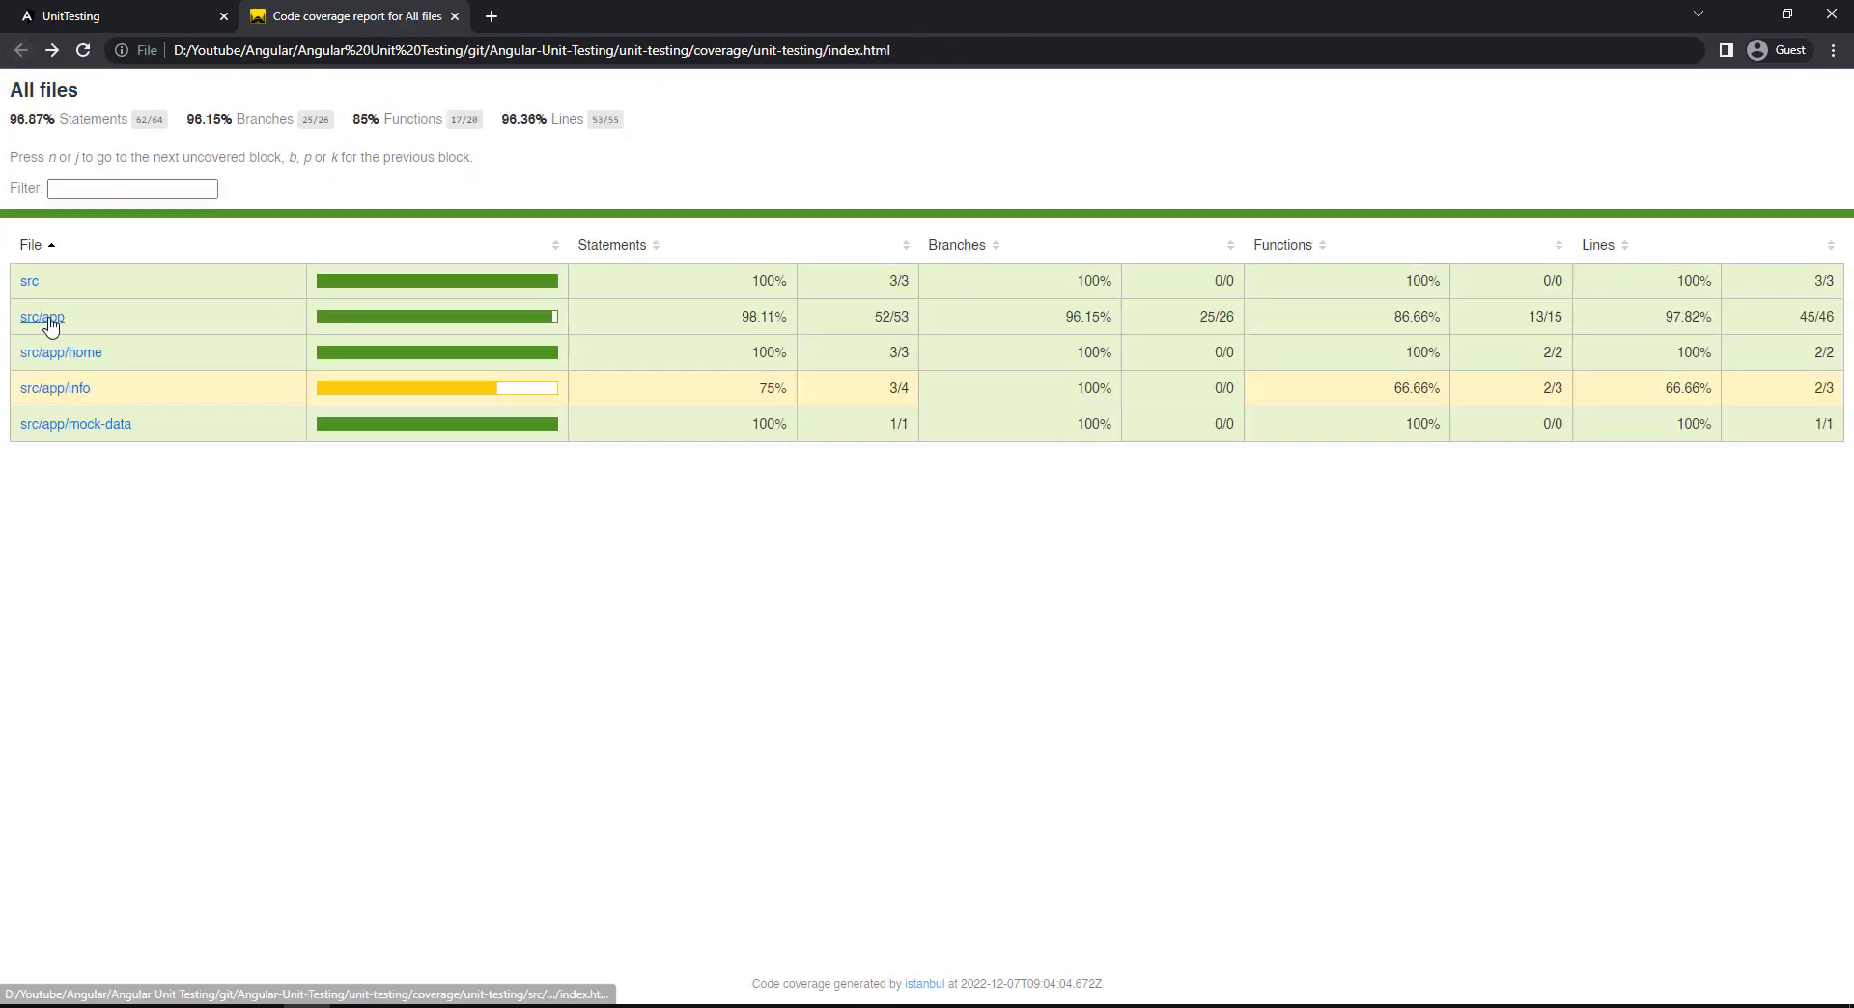
pyautogui.click(43, 316)
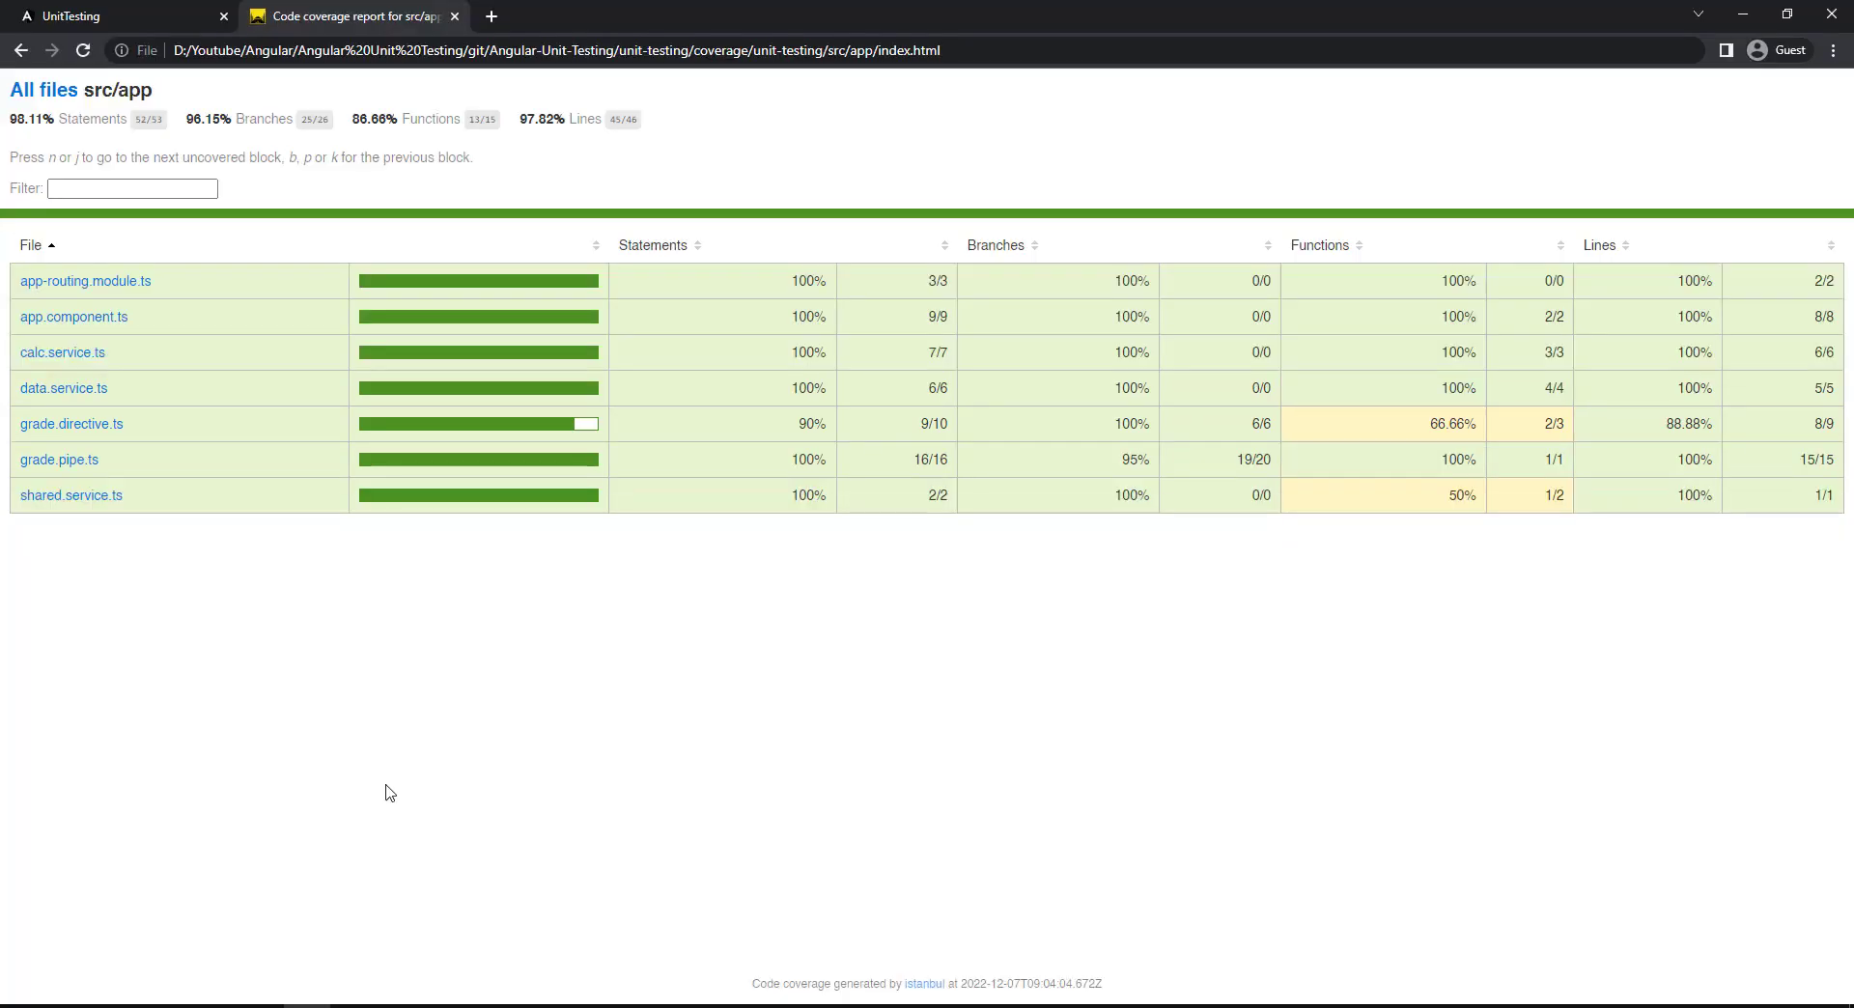
pyautogui.click(72, 423)
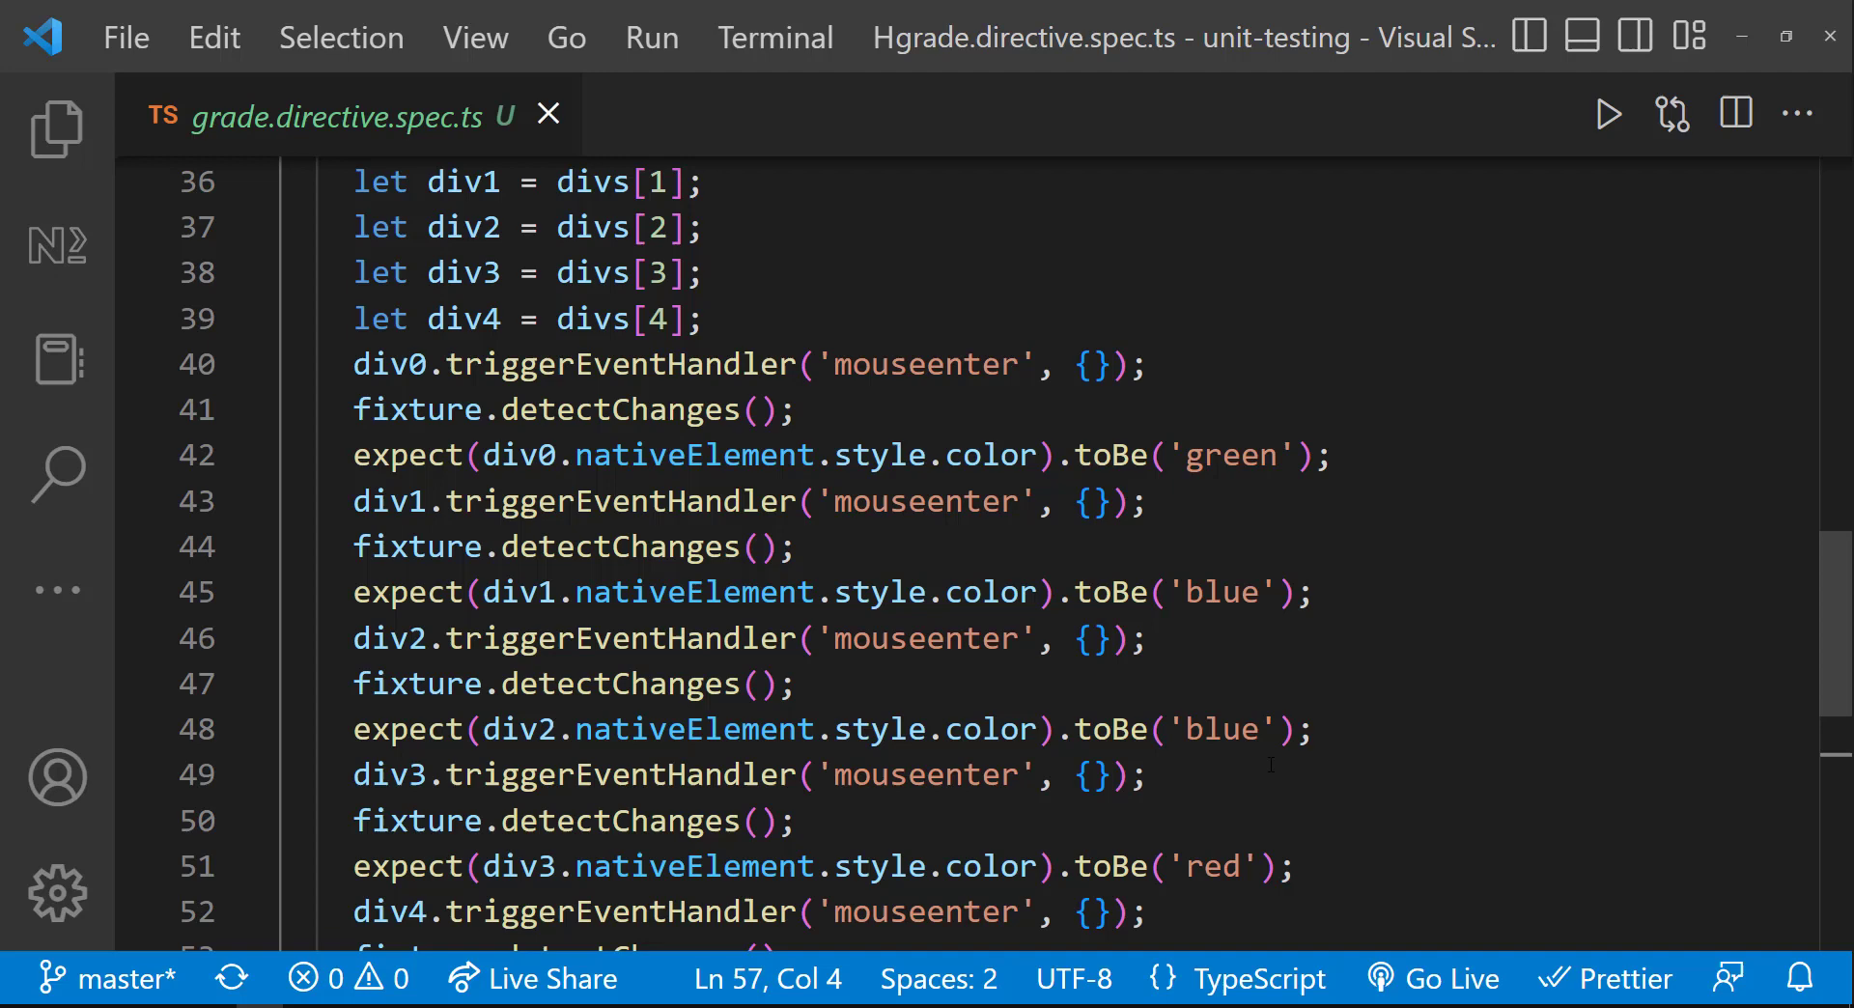
# Add a mouseleave test copied from mouseenter, with the last div expected to be 'black'
pyautogui.scroll(-3)
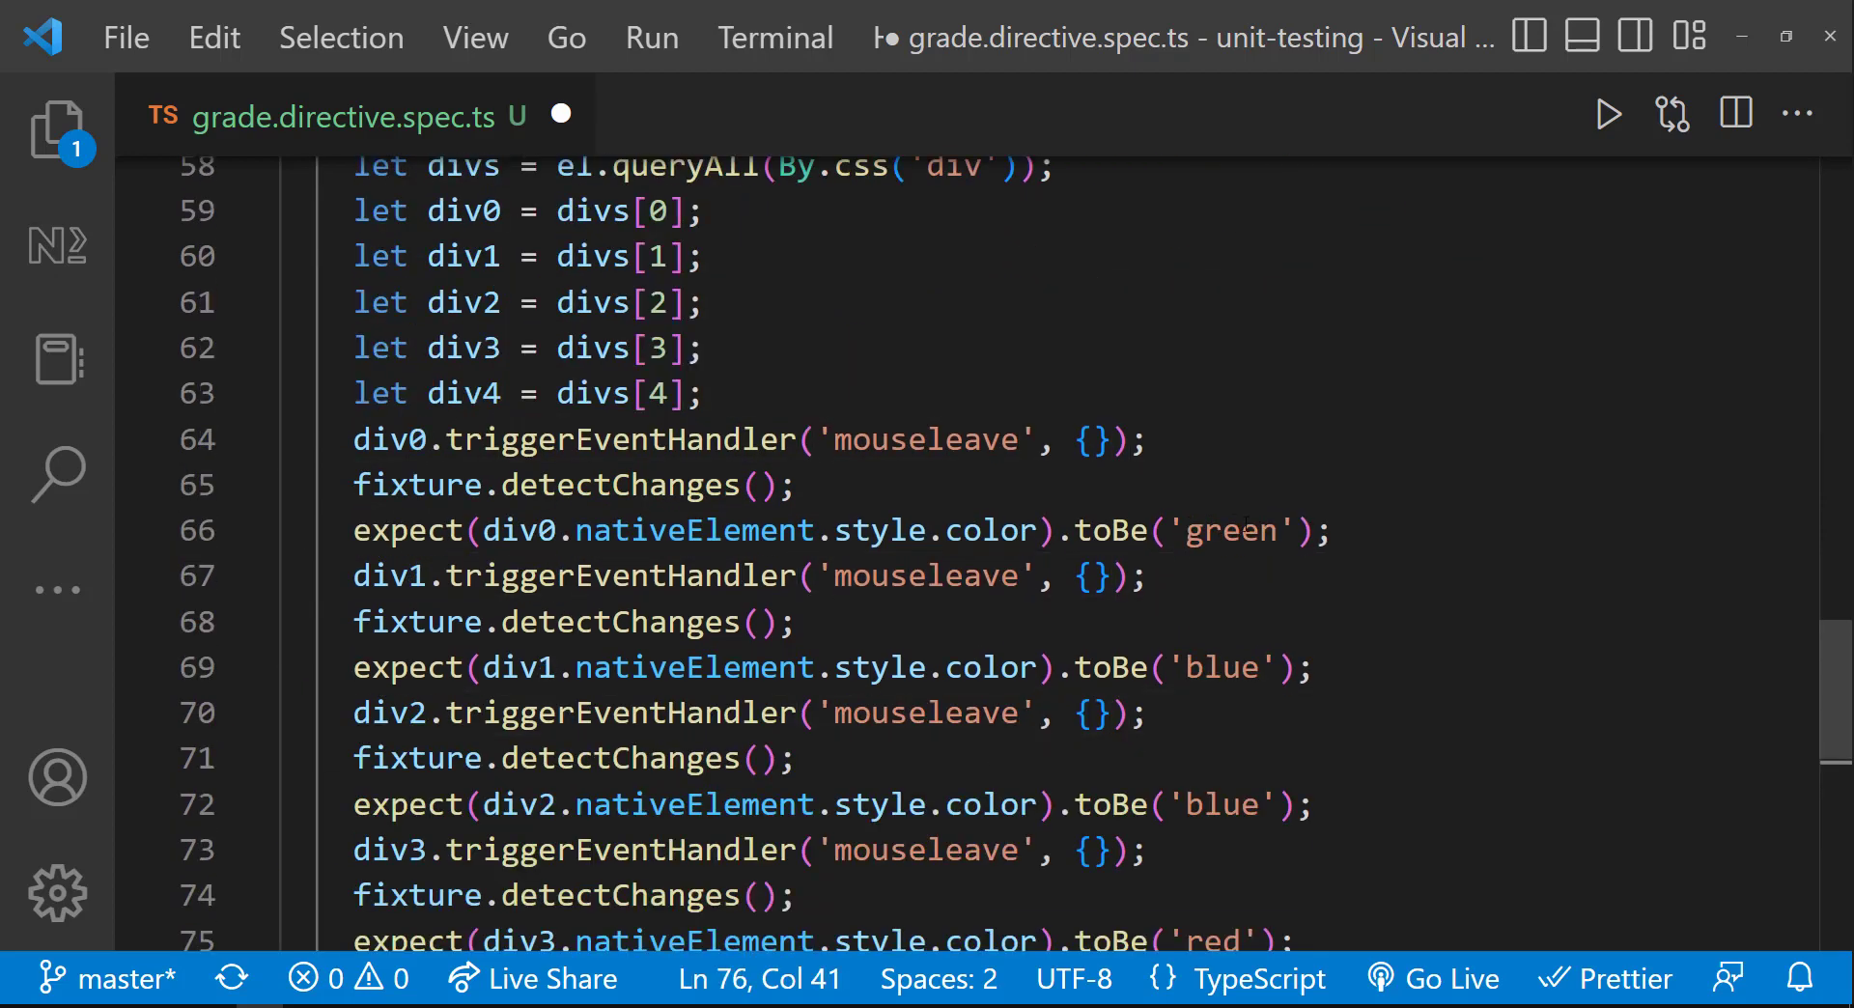
pyautogui.write("black');")
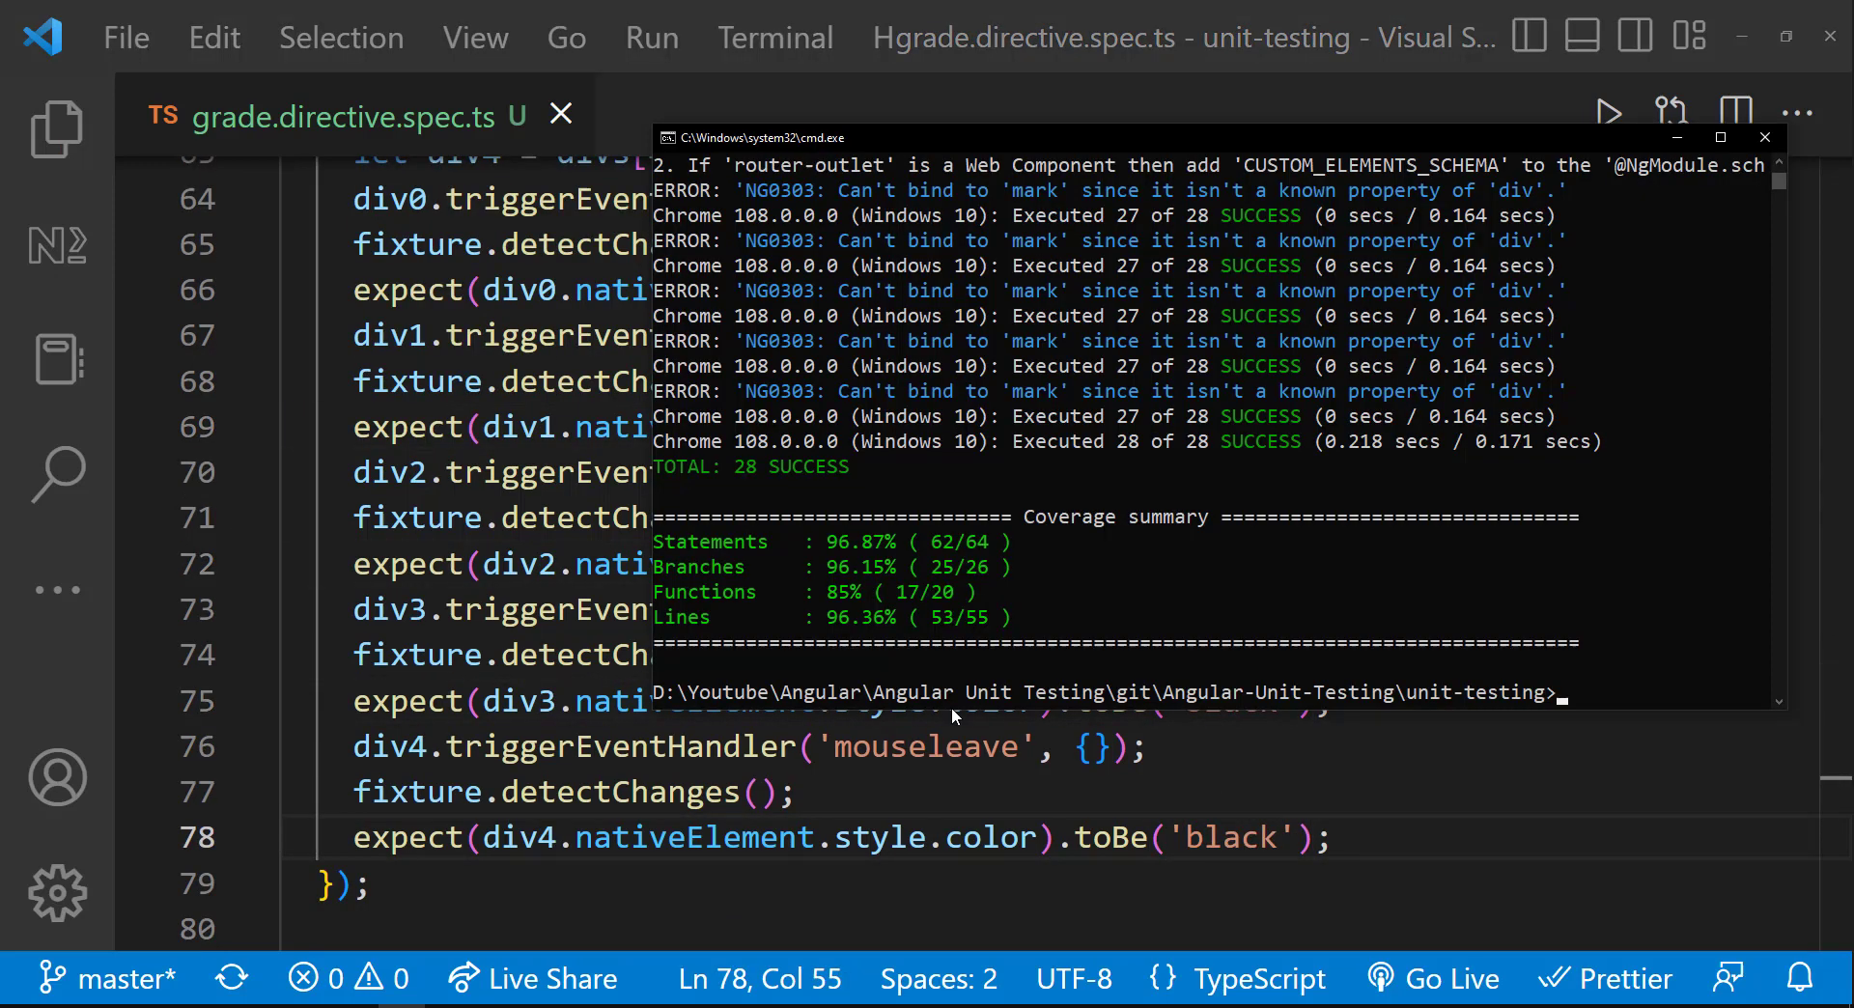
# Rerun ng test --no-watch --code-coverage to include the new mouseleave test
pyautogui.write('ng test --no-watch --code-coverage')
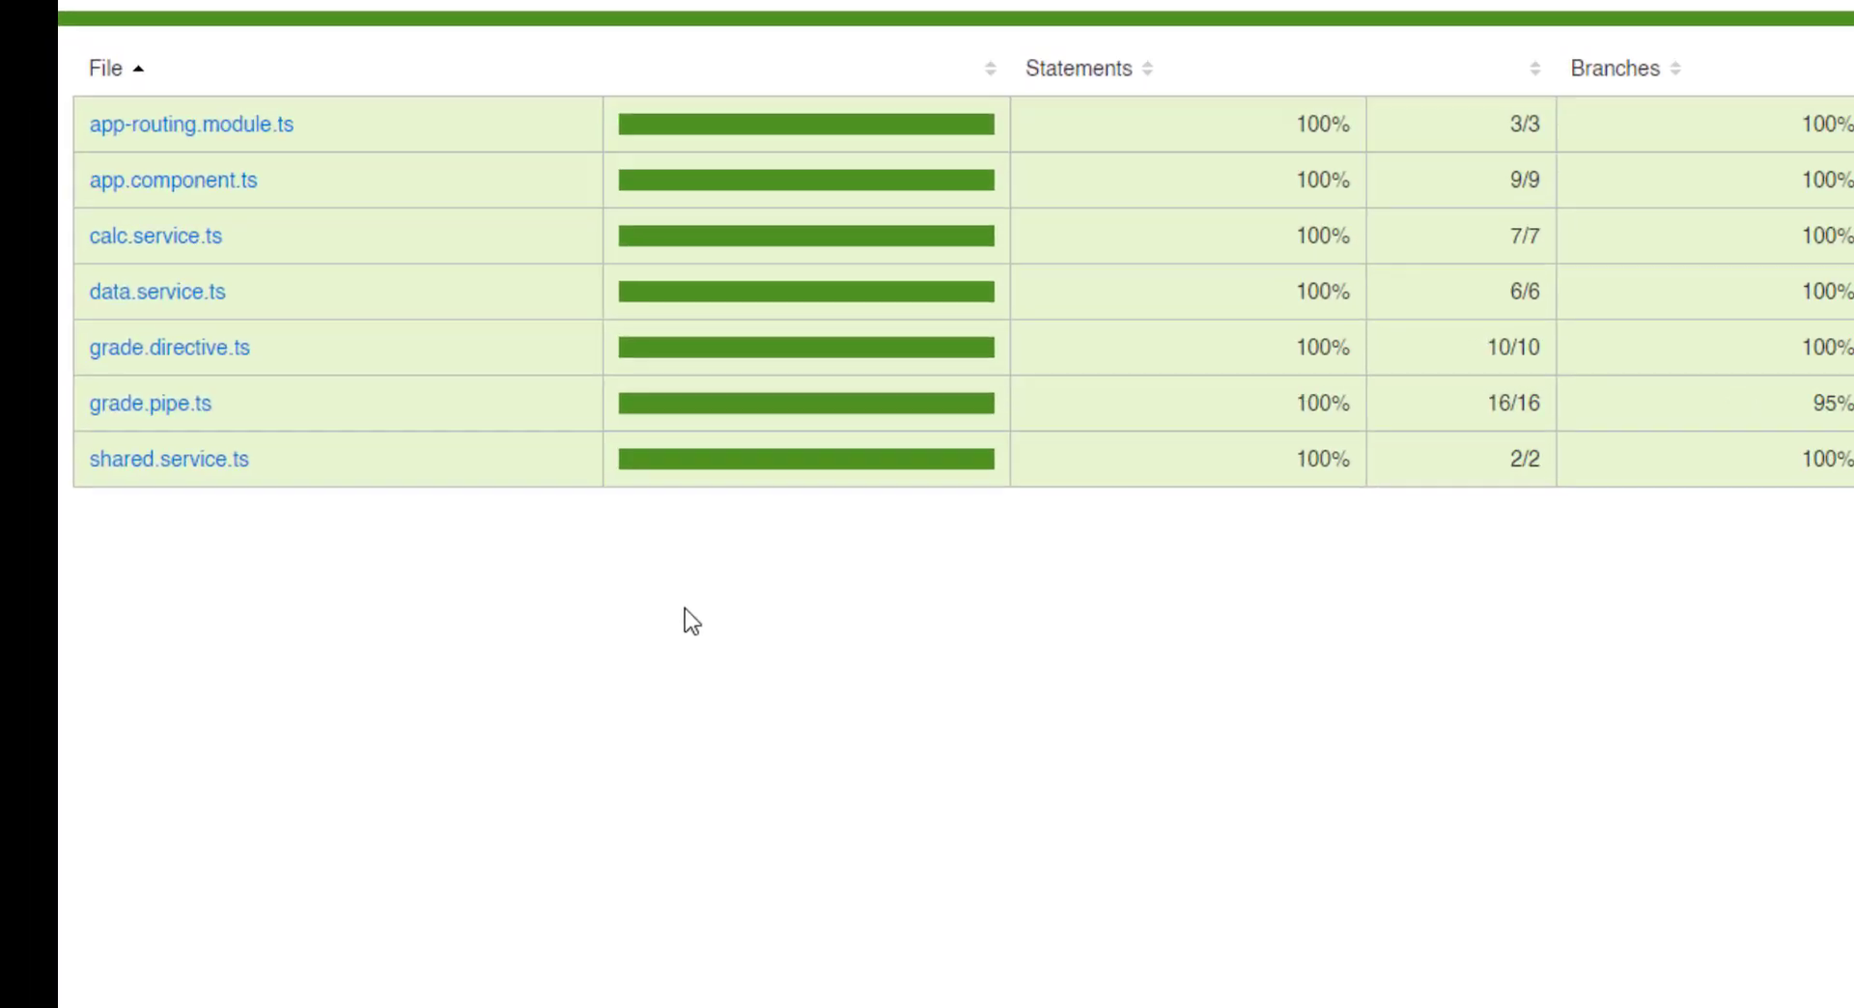
# Review the refreshed src/app table with grade.directive.ts at 10/10 statements
pyautogui.scroll(-3)
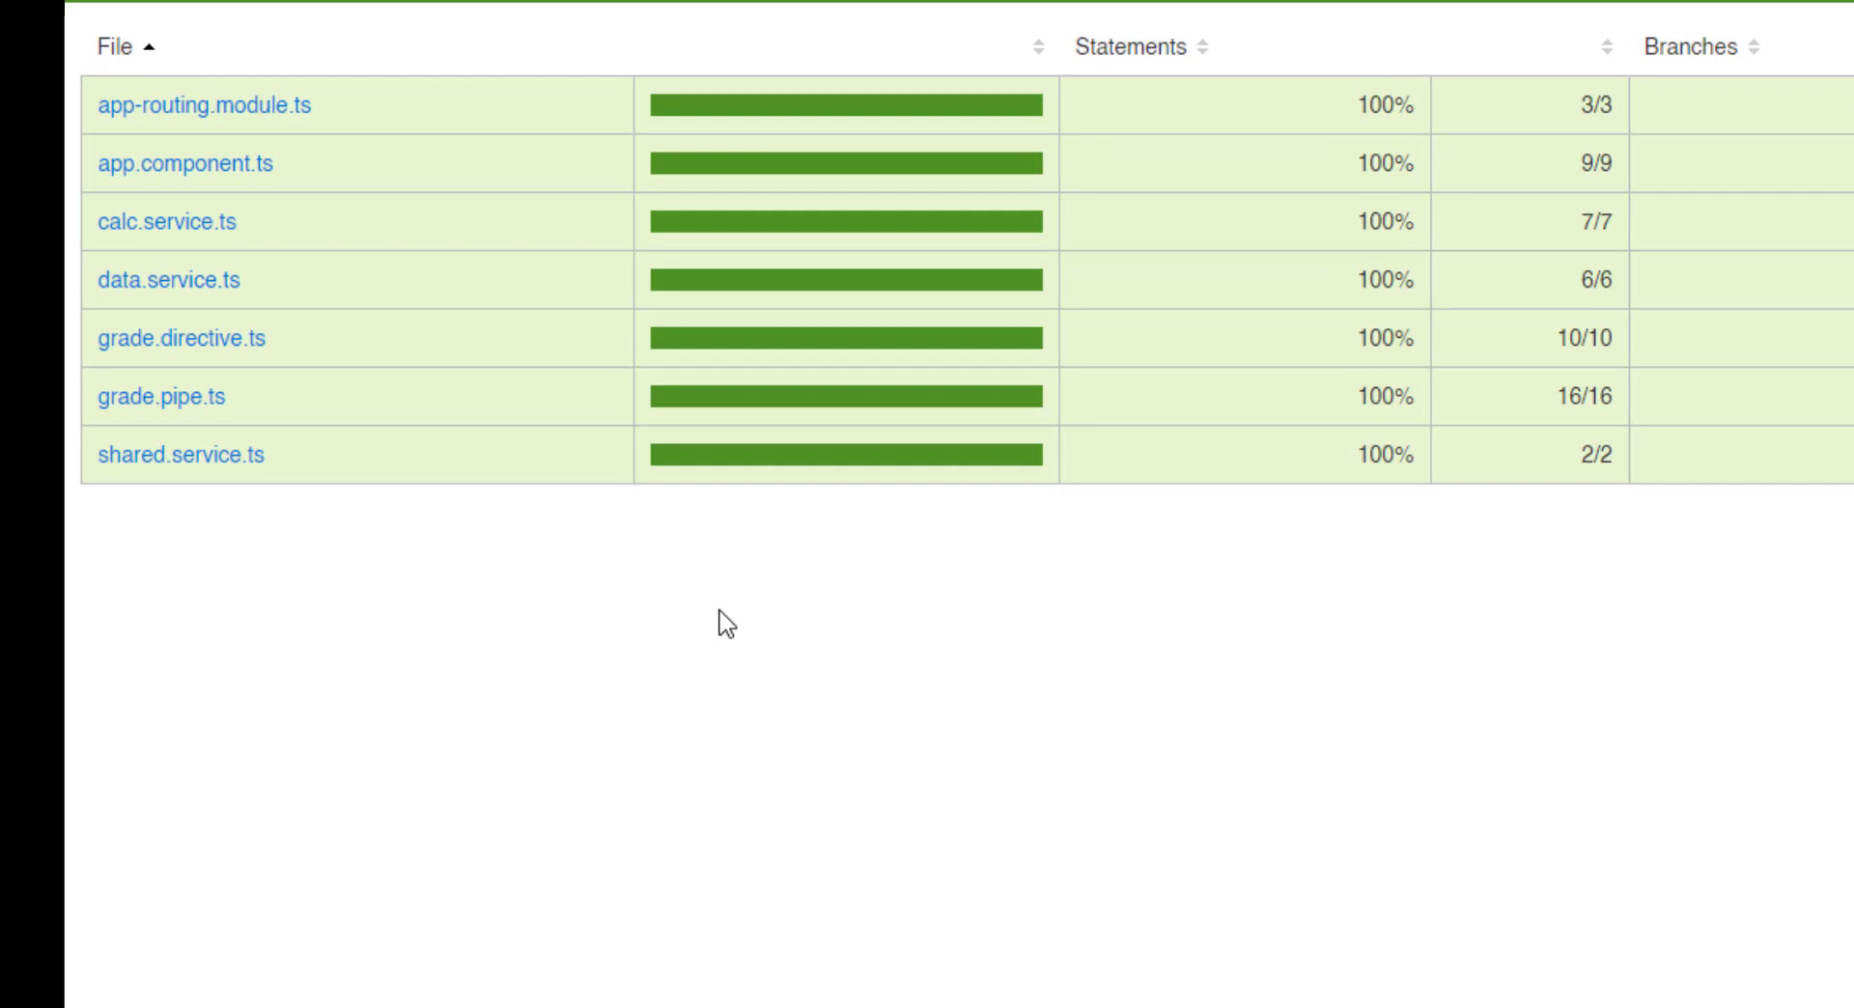